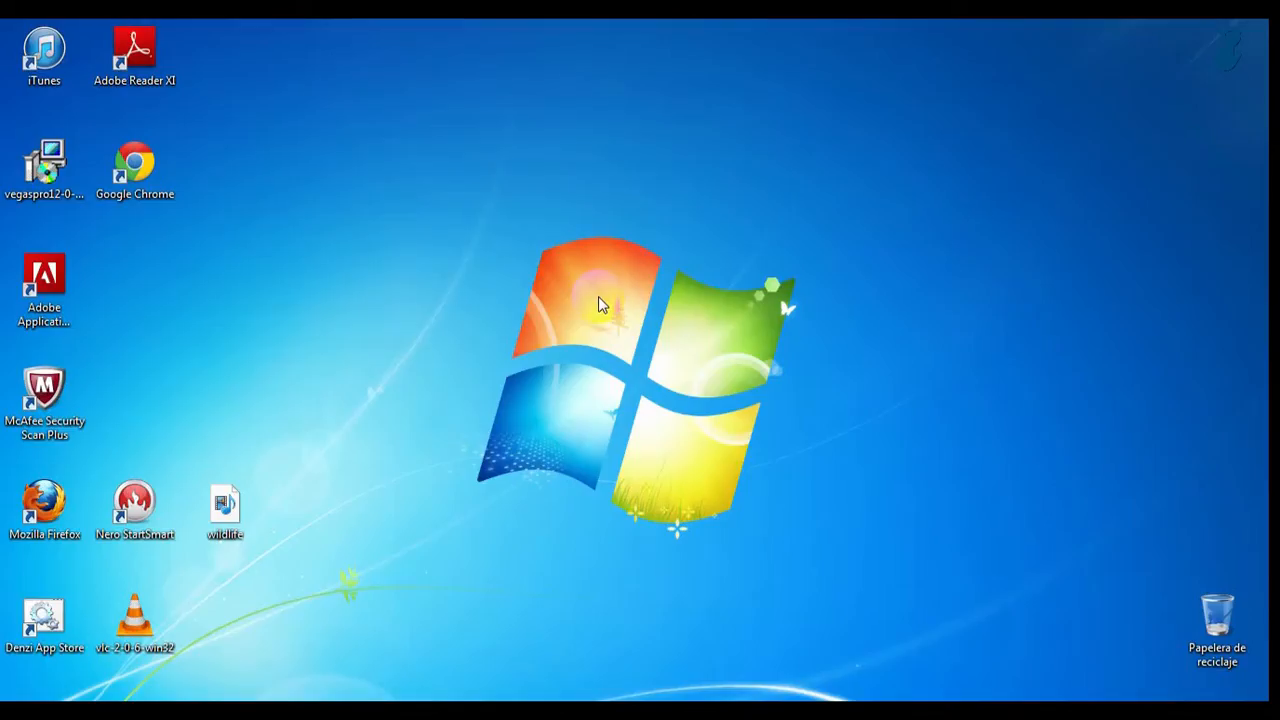
mouse_move(560, 307)
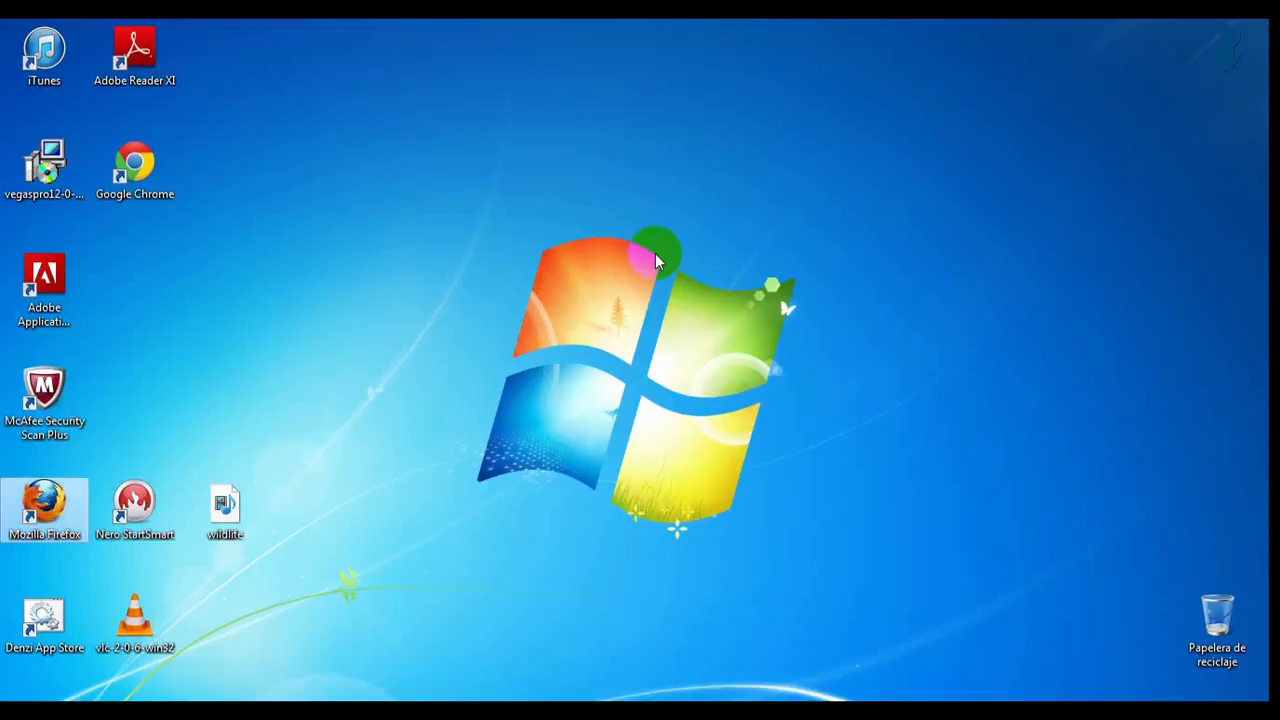
Search toggle.com in Firefox for 'Microsoft O' and pick the Microsoft Office Visio Professional result.
double_click(44, 504)
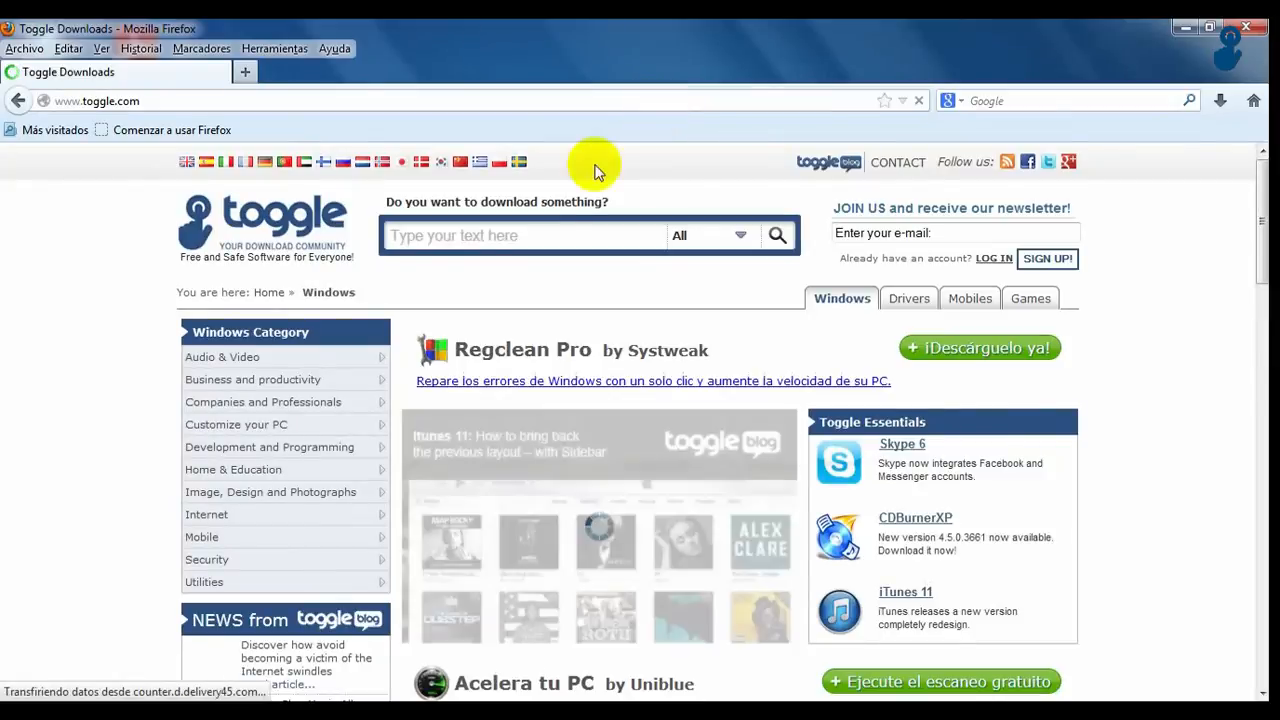
type("Microsoft O")
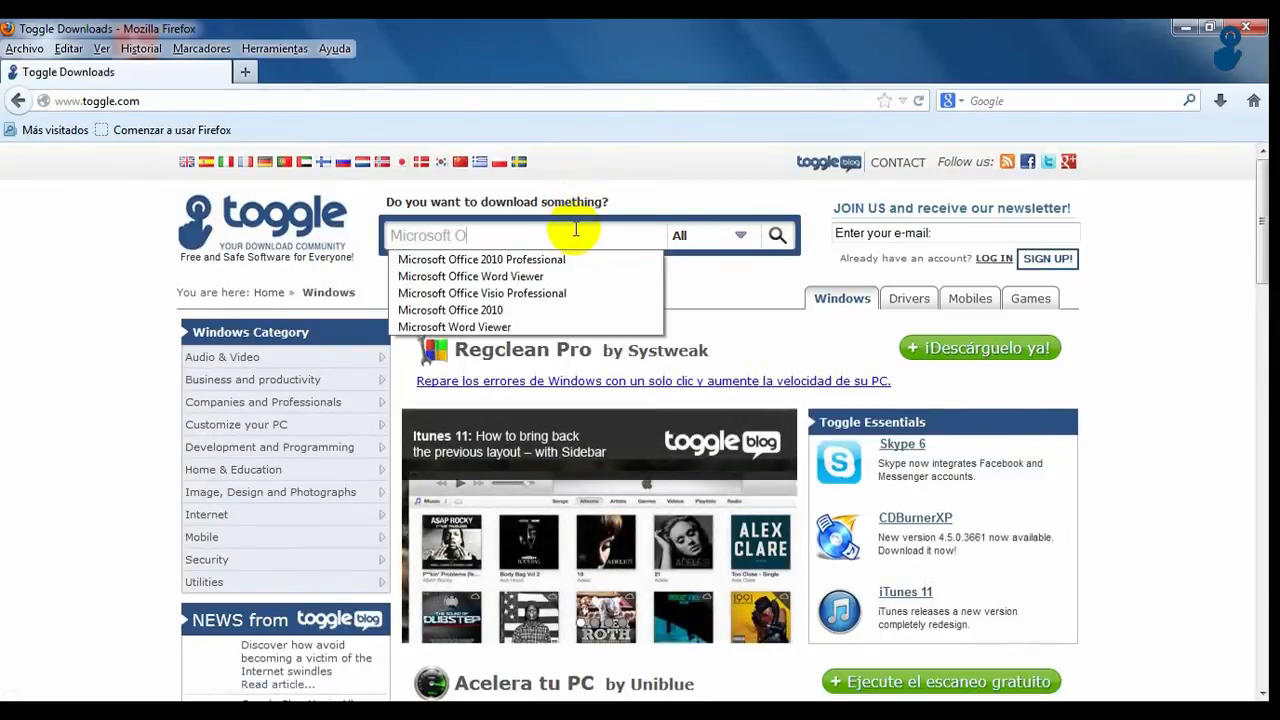
left_click(482, 293)
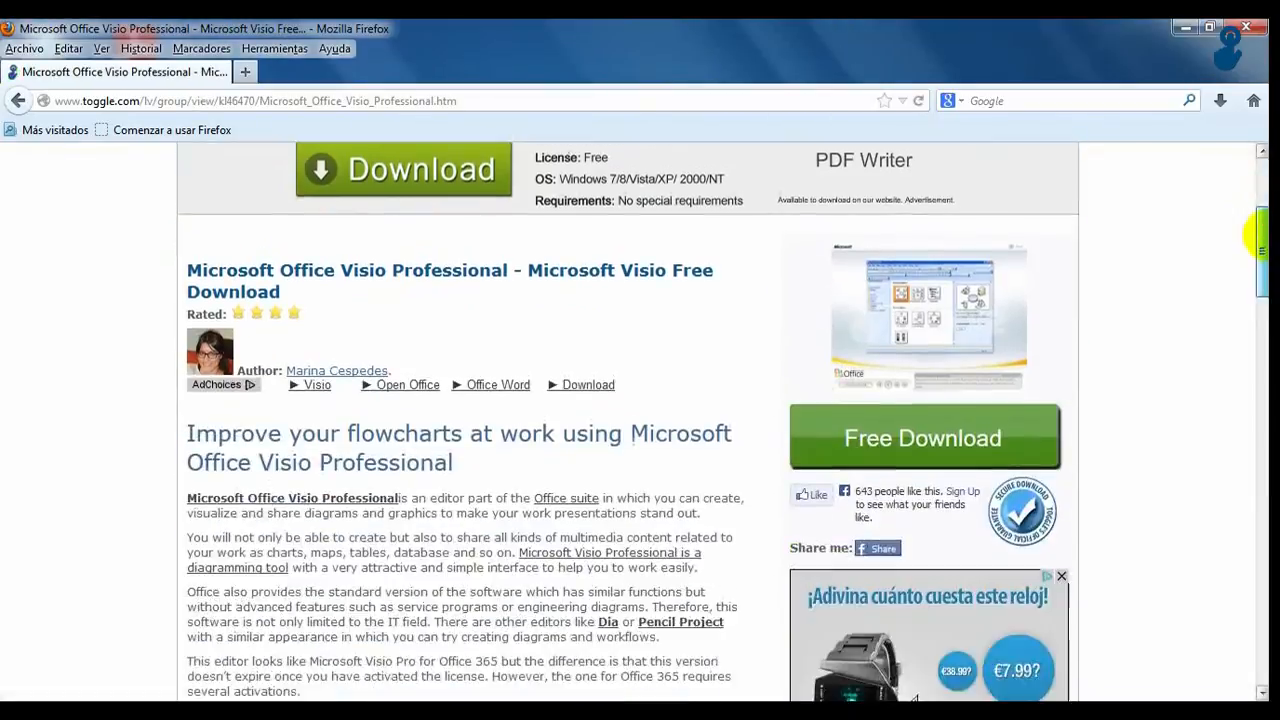
Download the free Visio Professional installer and launch Microsoft Visio 2010 from the Start menu.
left_click(922, 437)
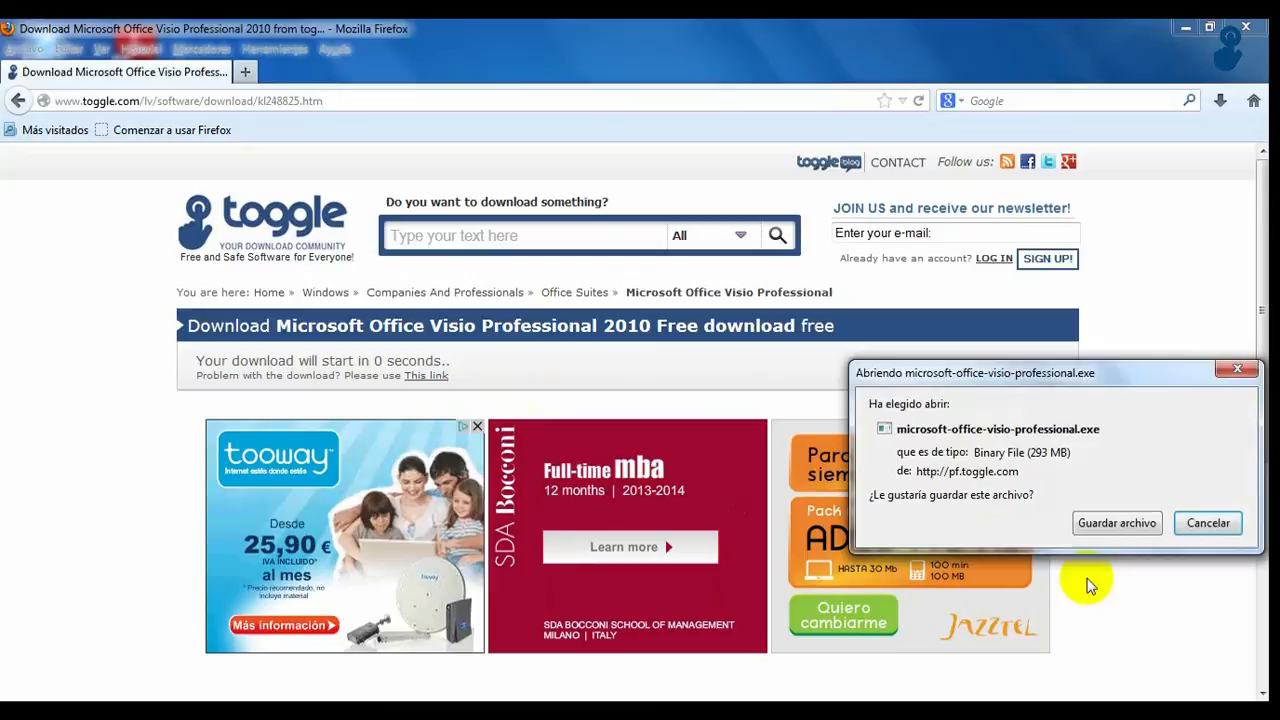
left_click(1207, 523)
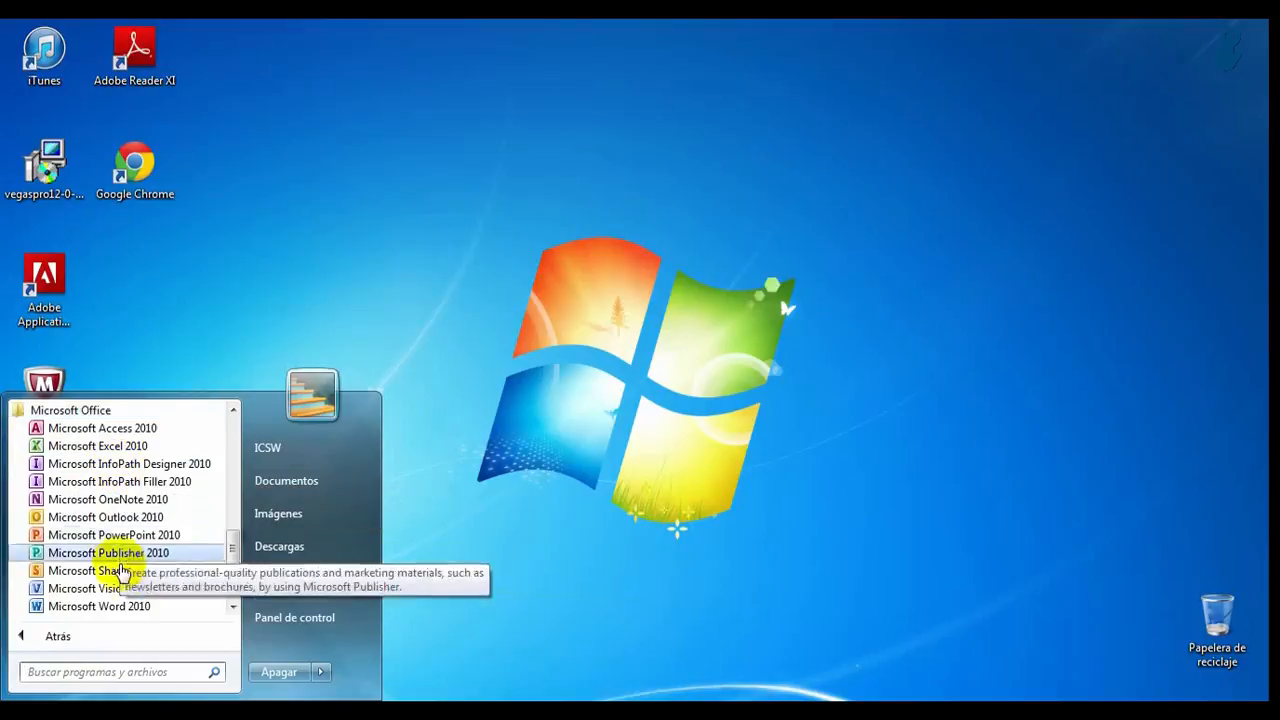
left_click(99, 587)
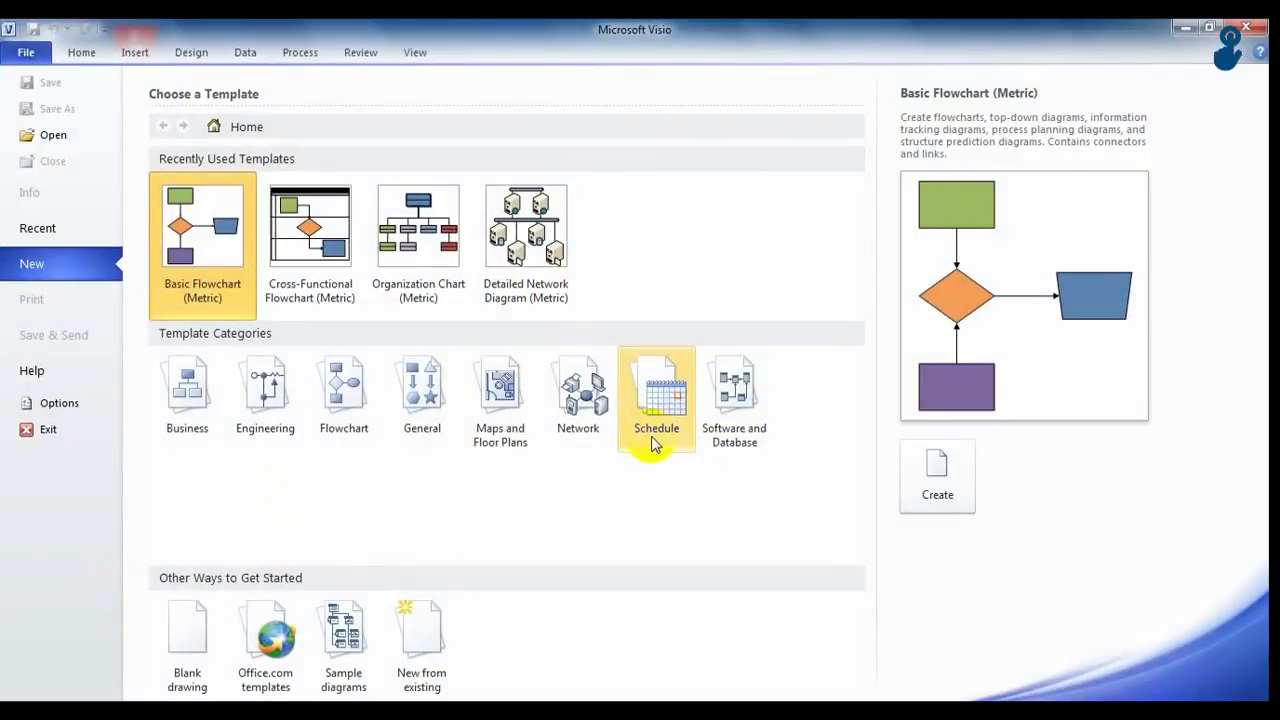
mouse_move(724, 508)
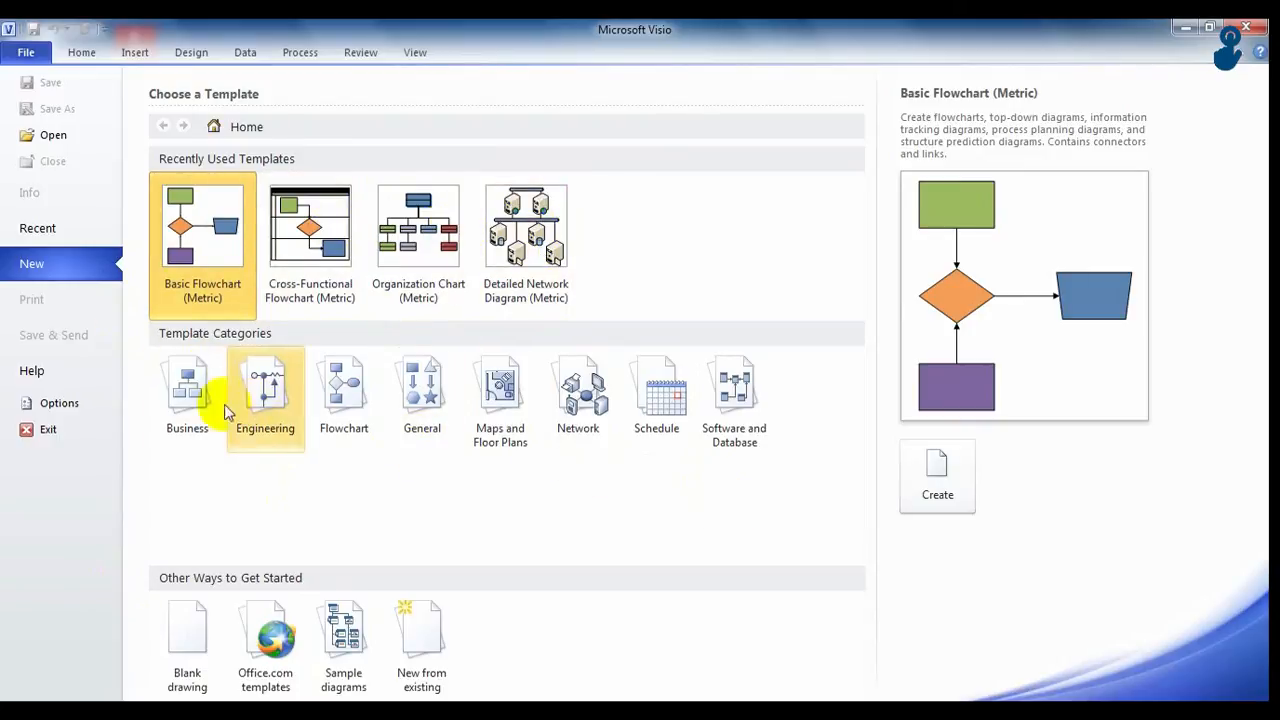
Create a new Drawing1 from the Basic Flowchart (Metric) template.
left_click(187, 390)
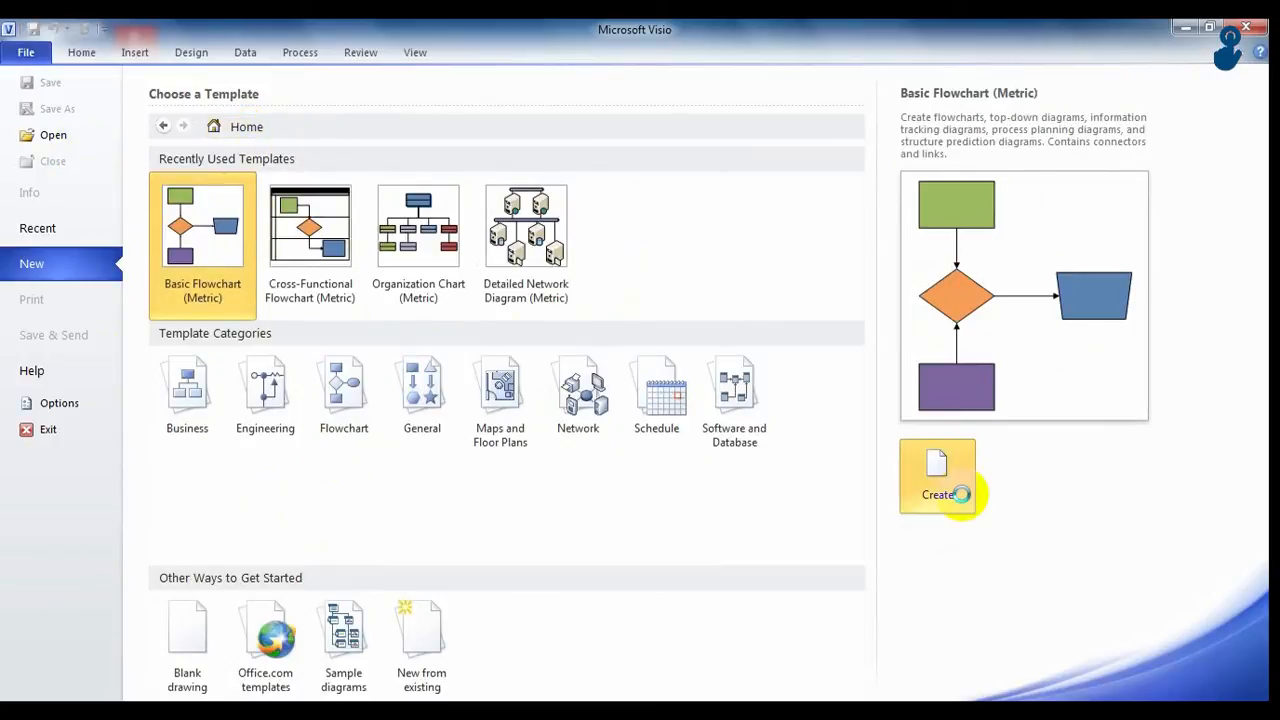
left_click(937, 476)
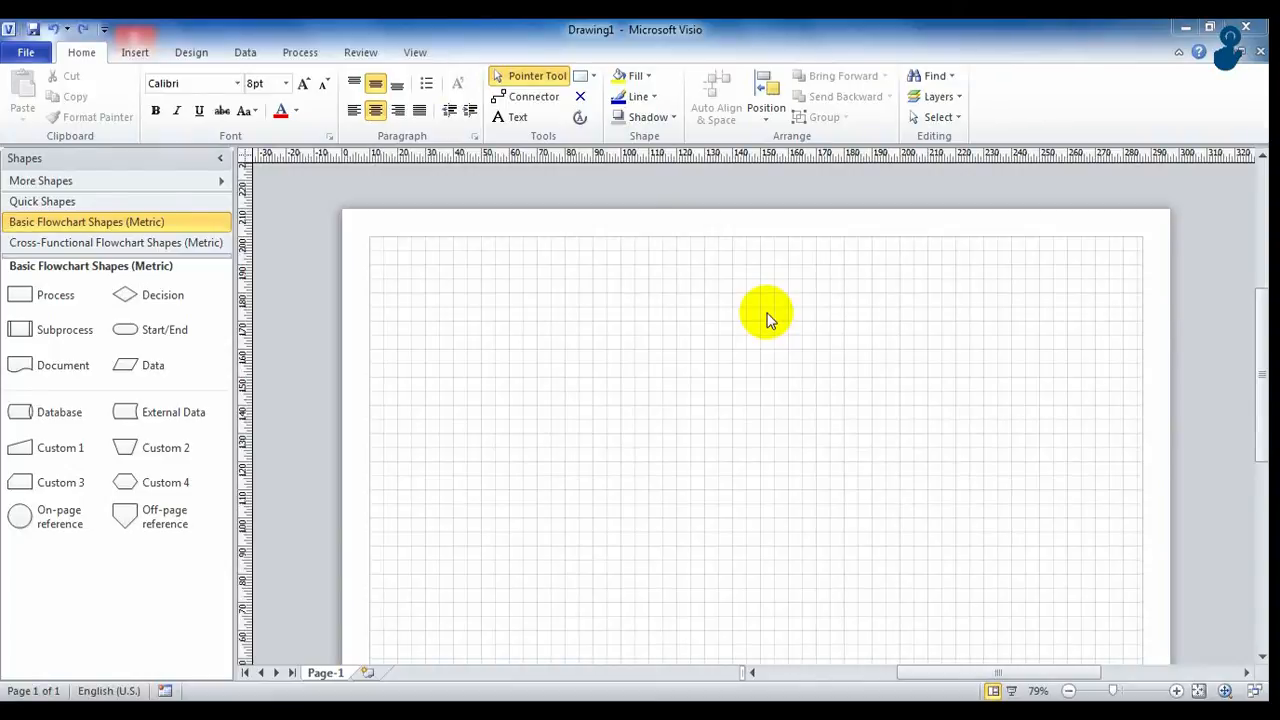
mouse_move(60, 483)
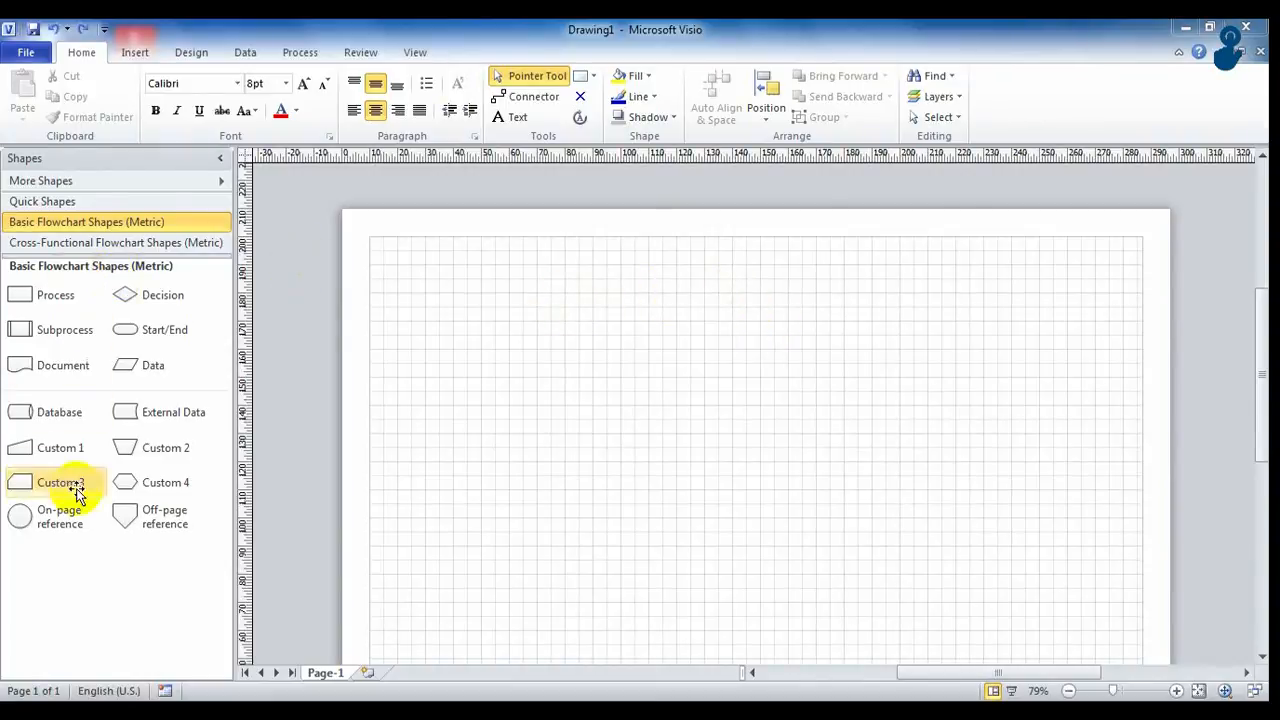
mouse_move(165, 329)
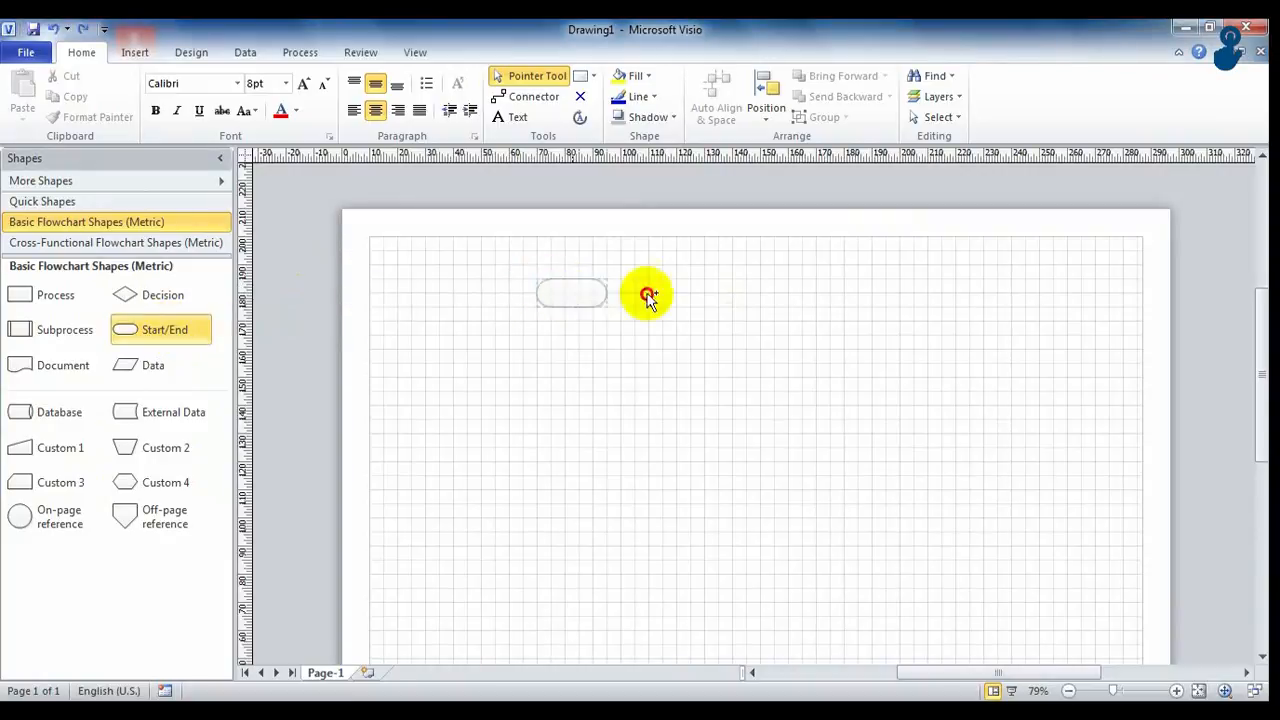
Place a start/end shape, a process step below it and a data shape on the page.
left_click_drag(571, 292, 732, 292)
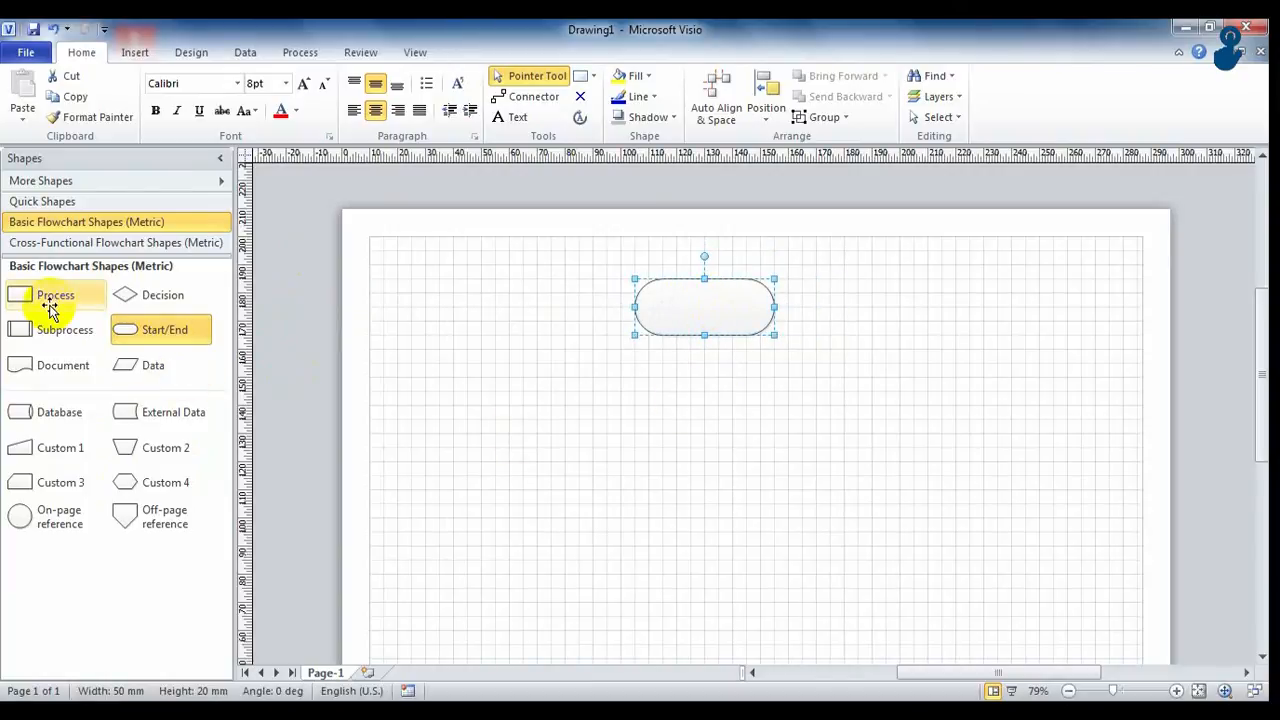
left_click_drag(55, 294, 704, 390)
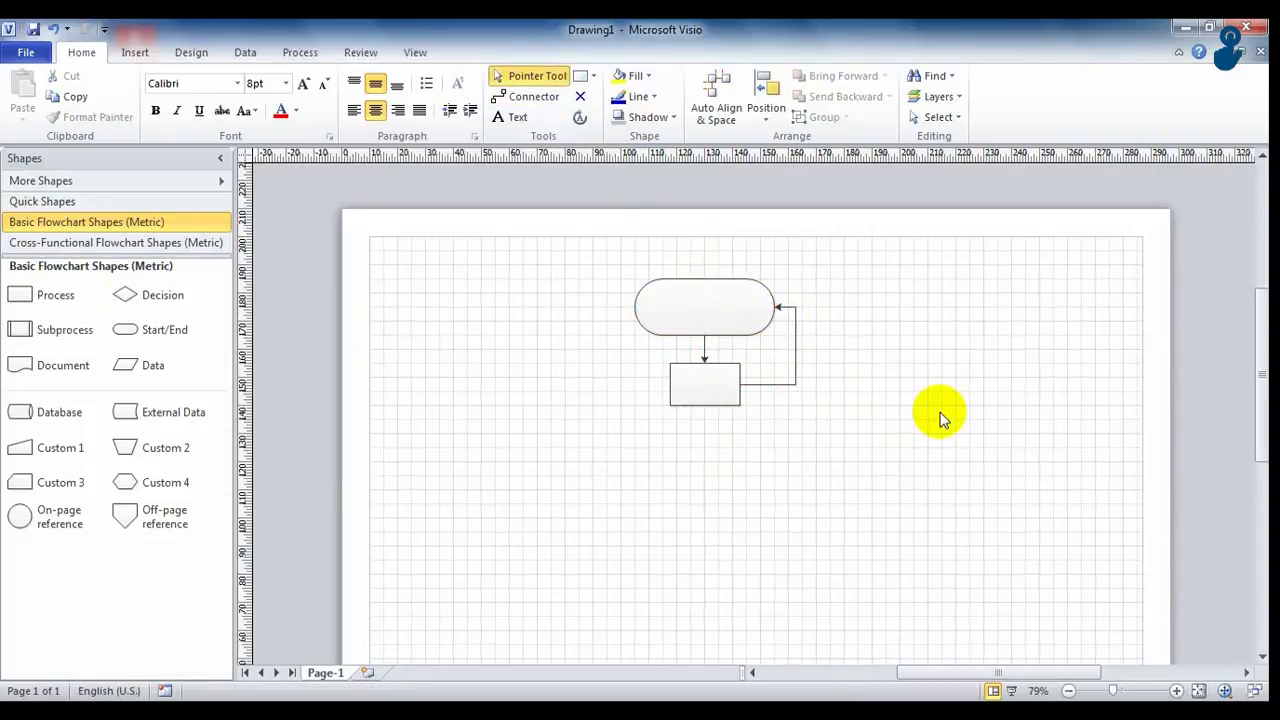
left_click(730, 315)
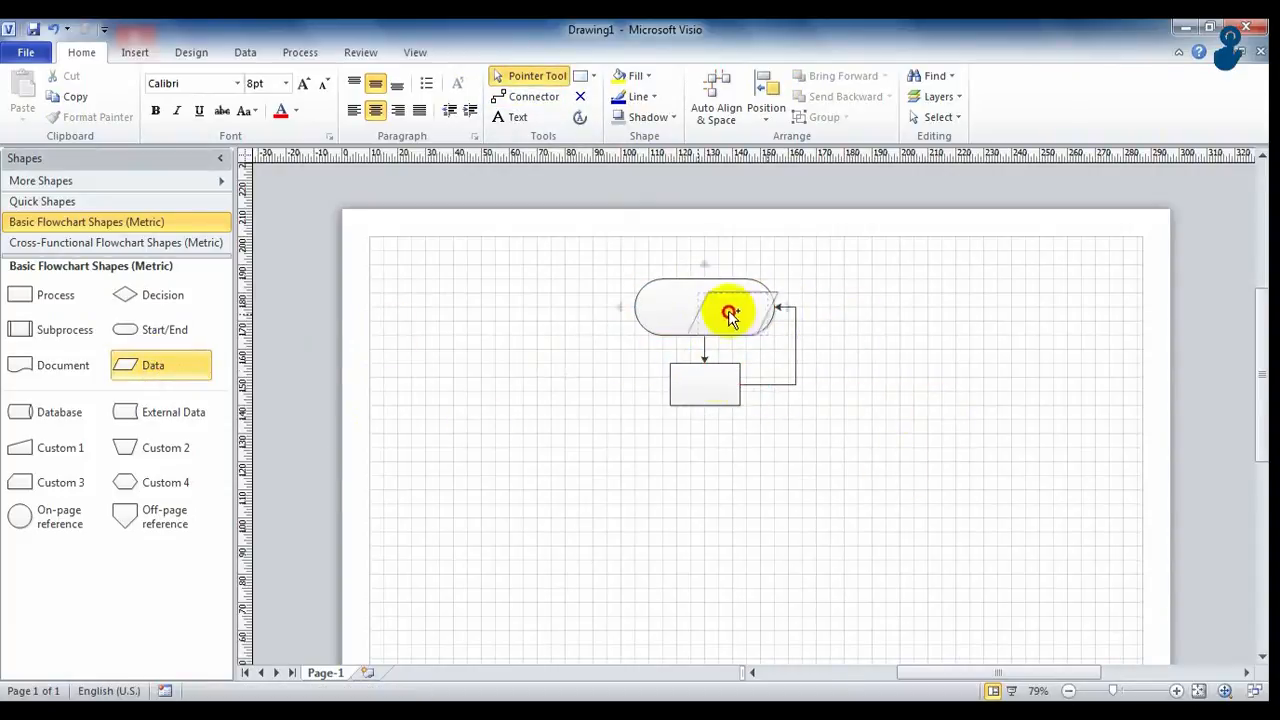
left_click(190, 52)
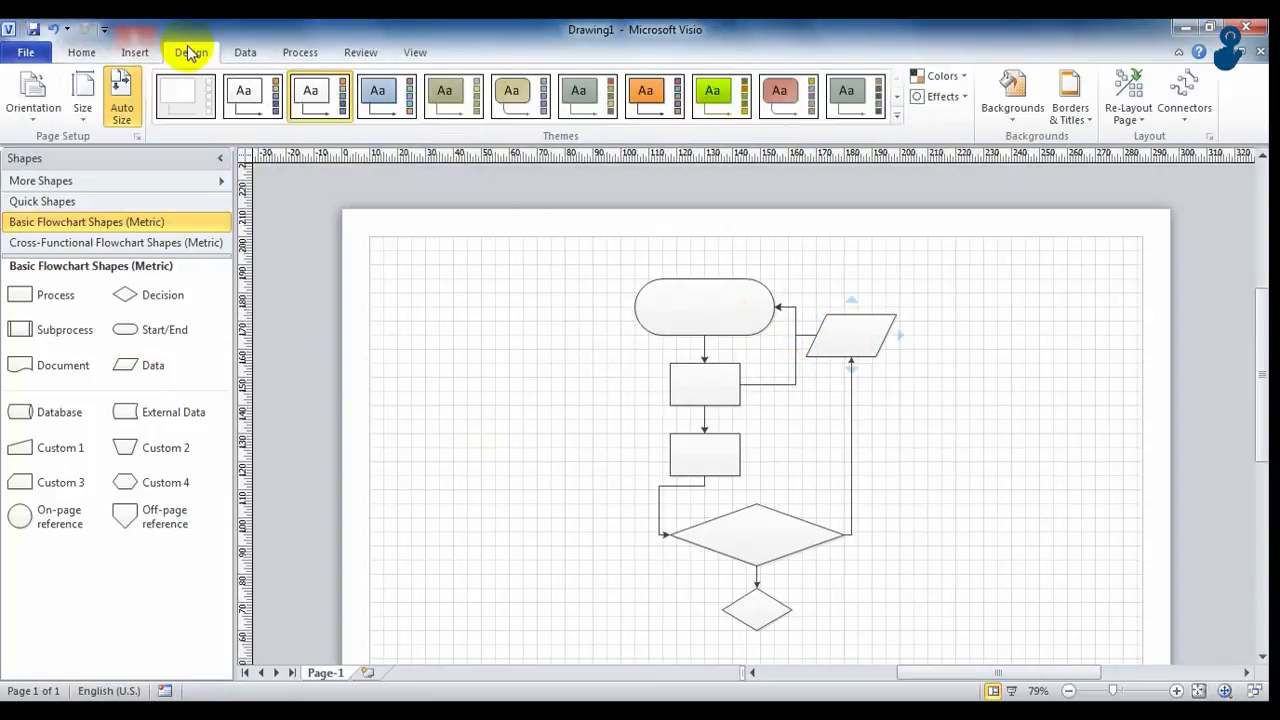
Apply a theme with new colours and the Raised Surface effect to the flowchart shapes.
left_click(779, 90)
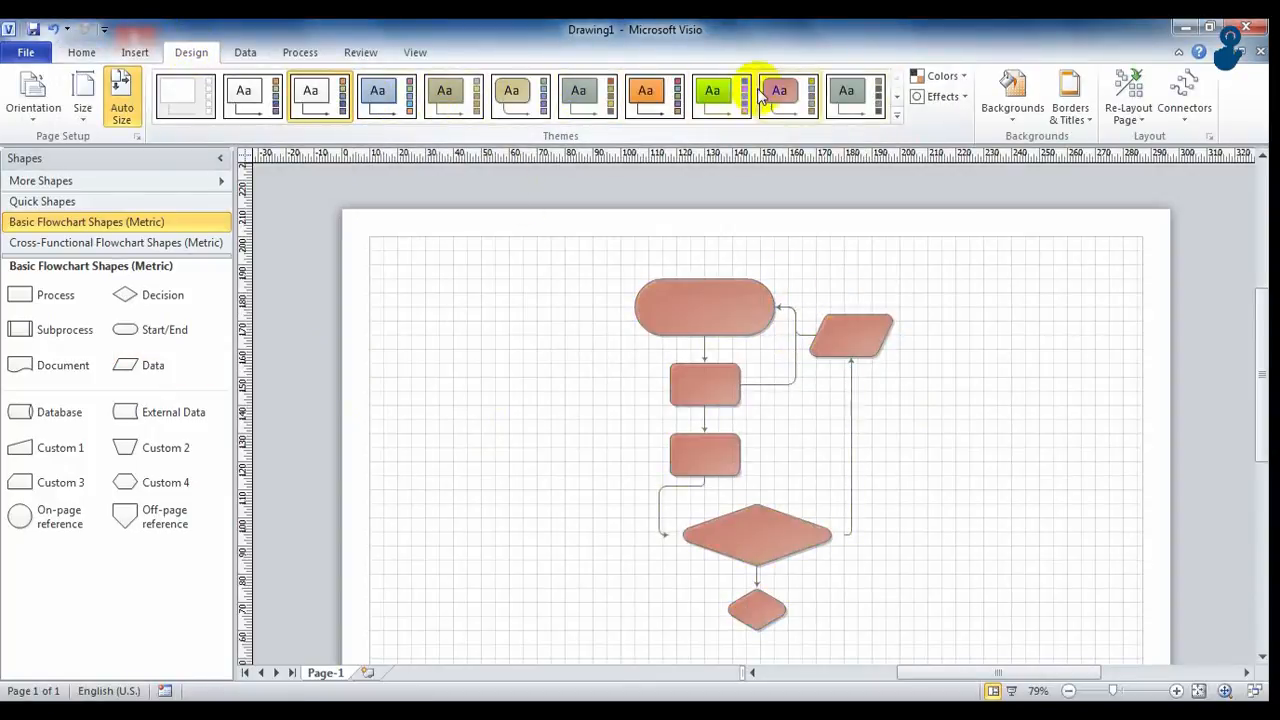
left_click(937, 75)
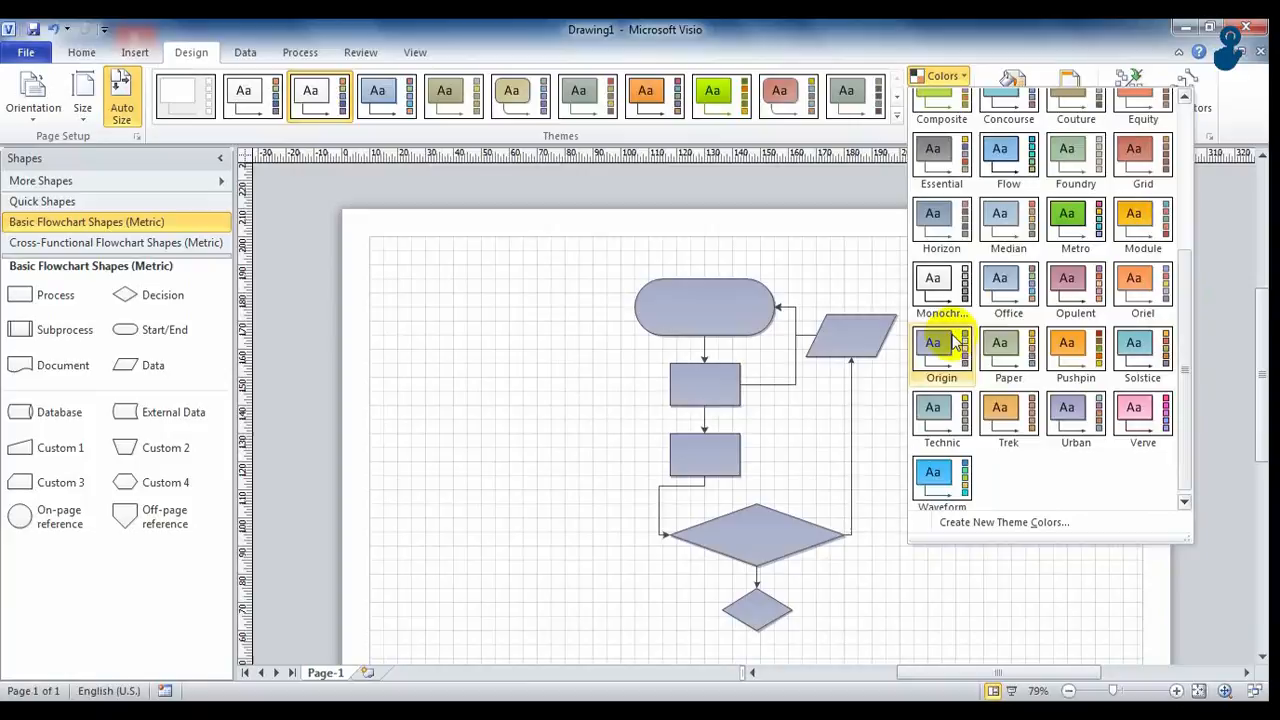
left_click(937, 96)
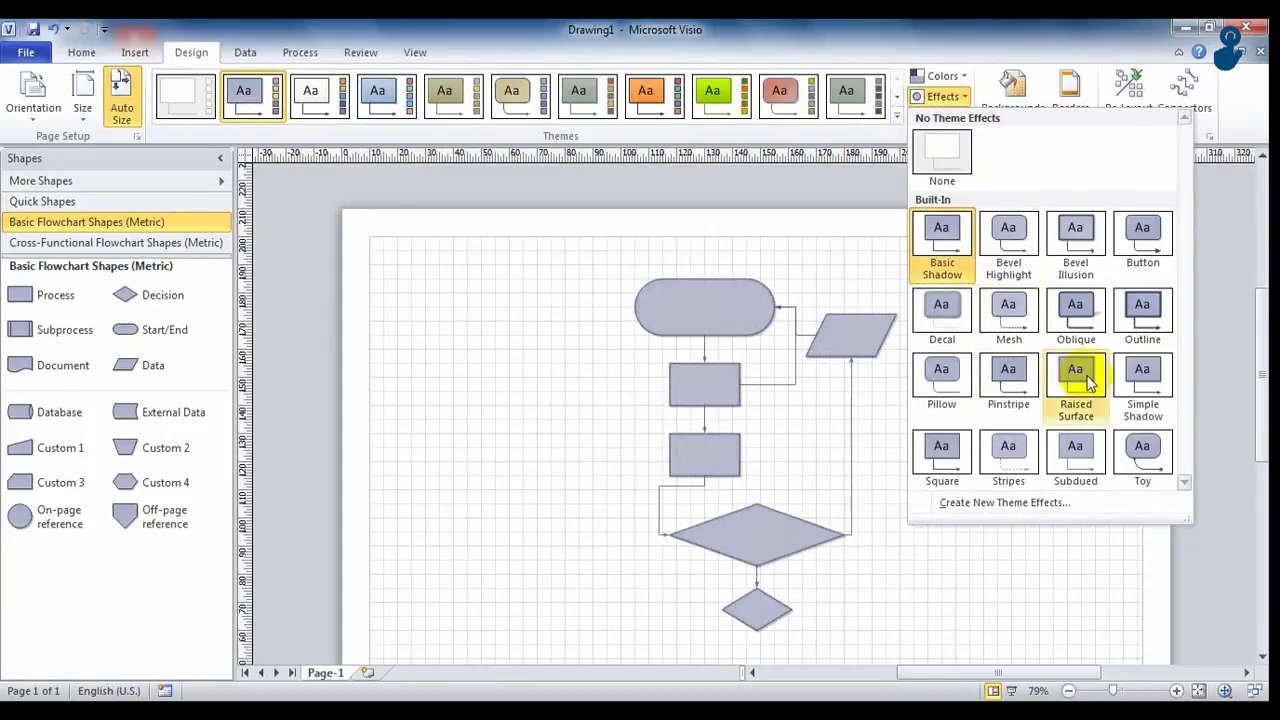
left_click(134, 52)
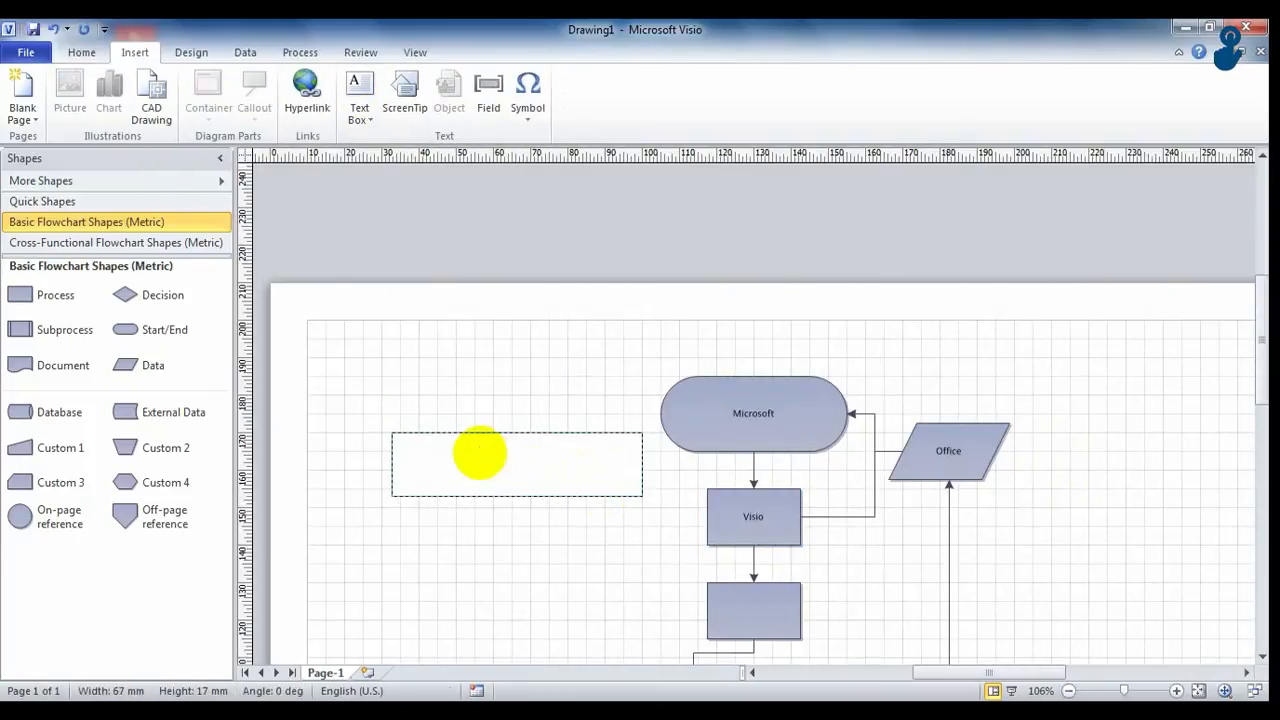
Add a 'Microsoft Office Visio Pro' text box and run Check Diagram, listing six issues.
type("Microsoft Office Visio Pro")
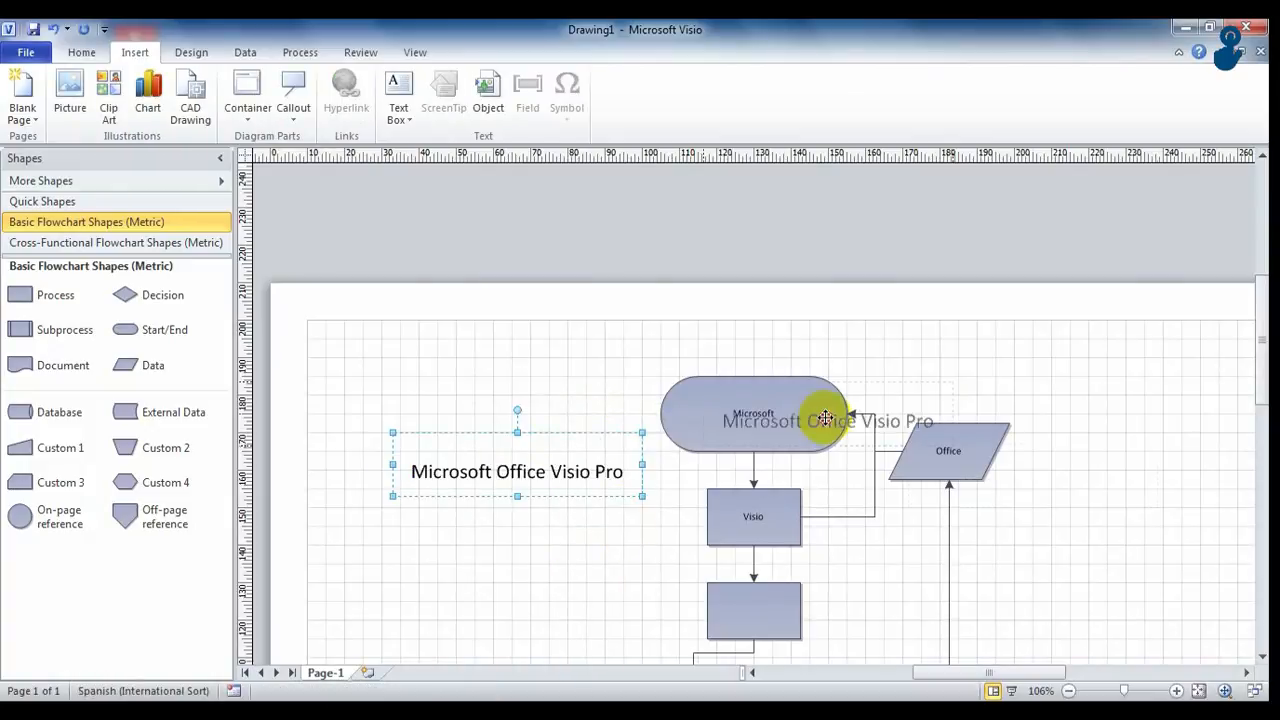
left_click(299, 52)
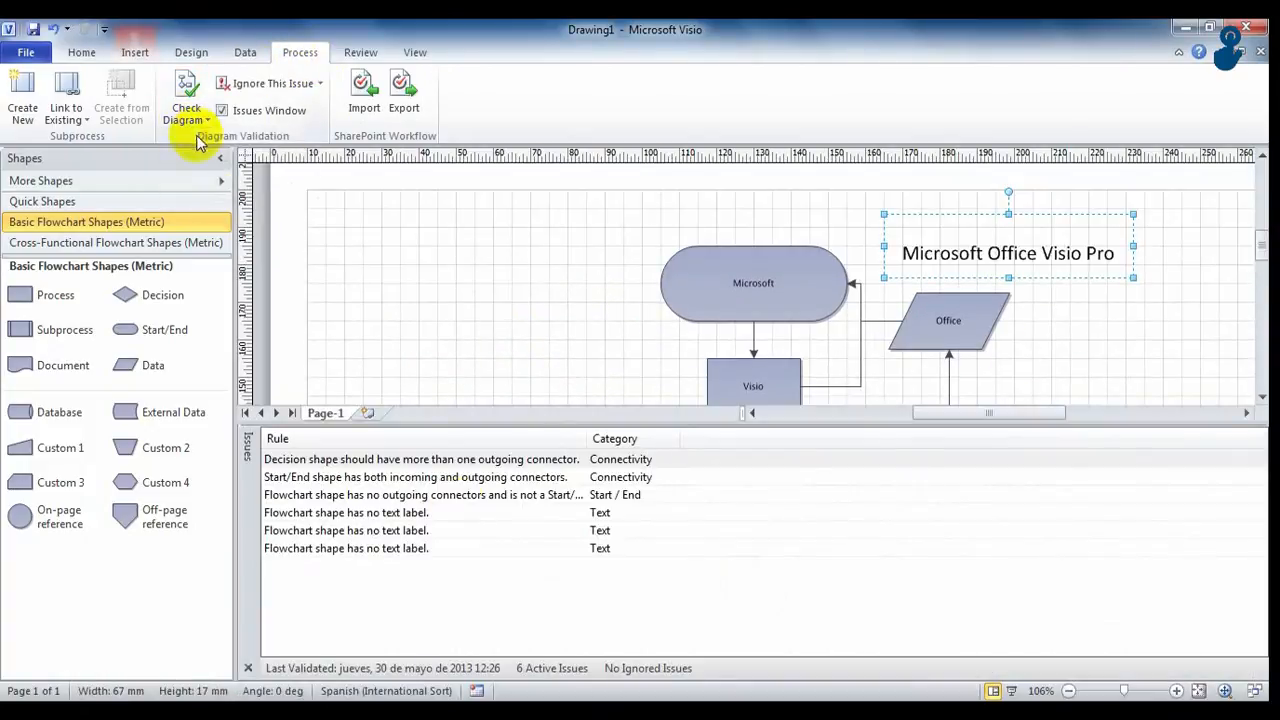
left_click(360, 52)
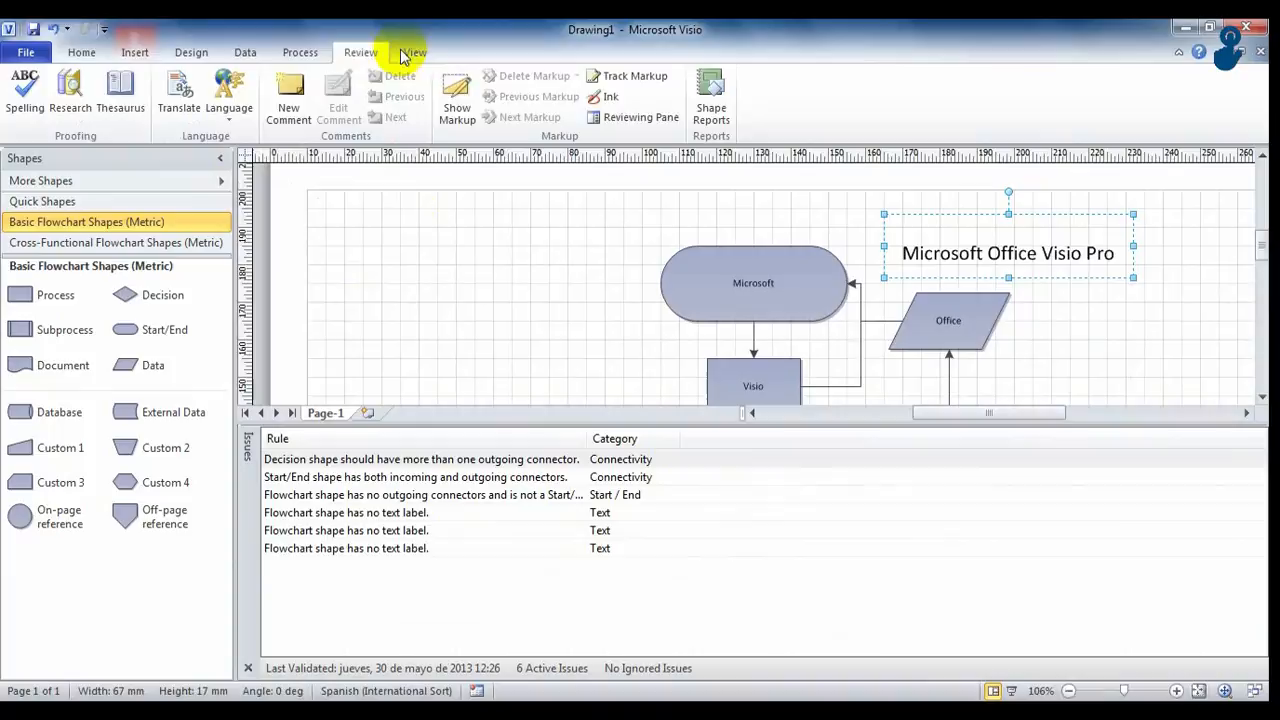
left_click(26, 52)
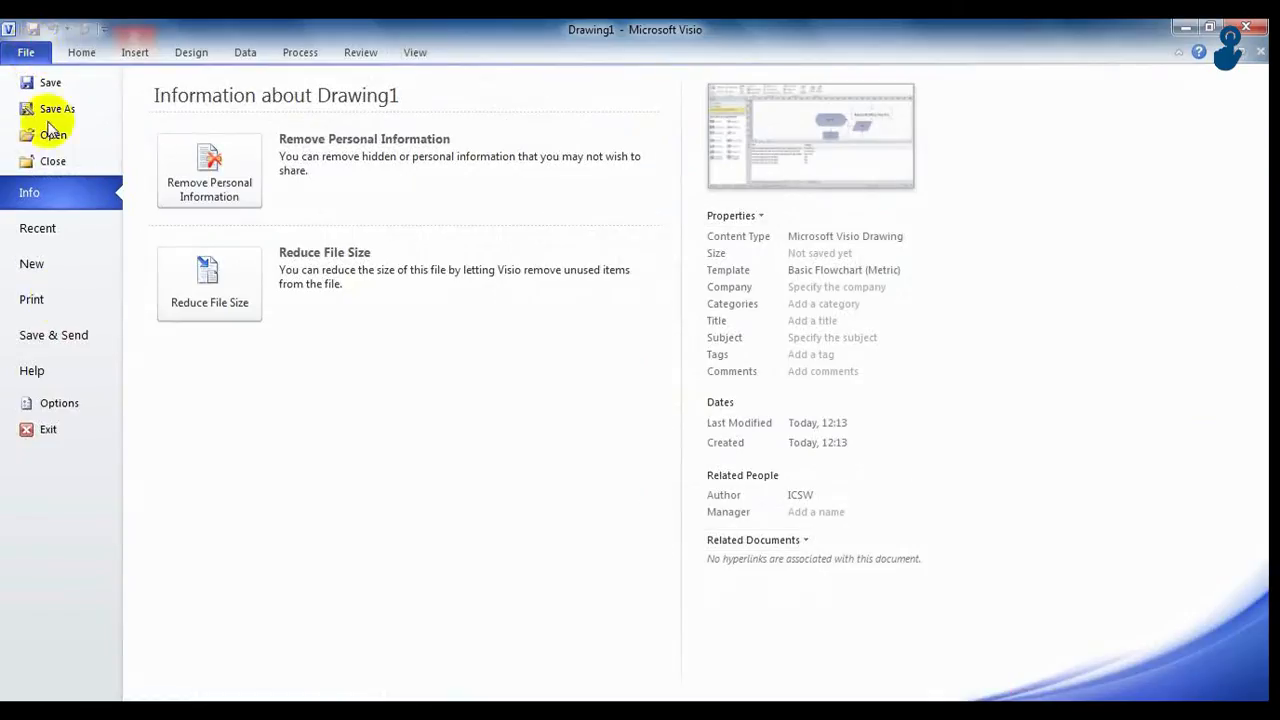
left_click(53, 335)
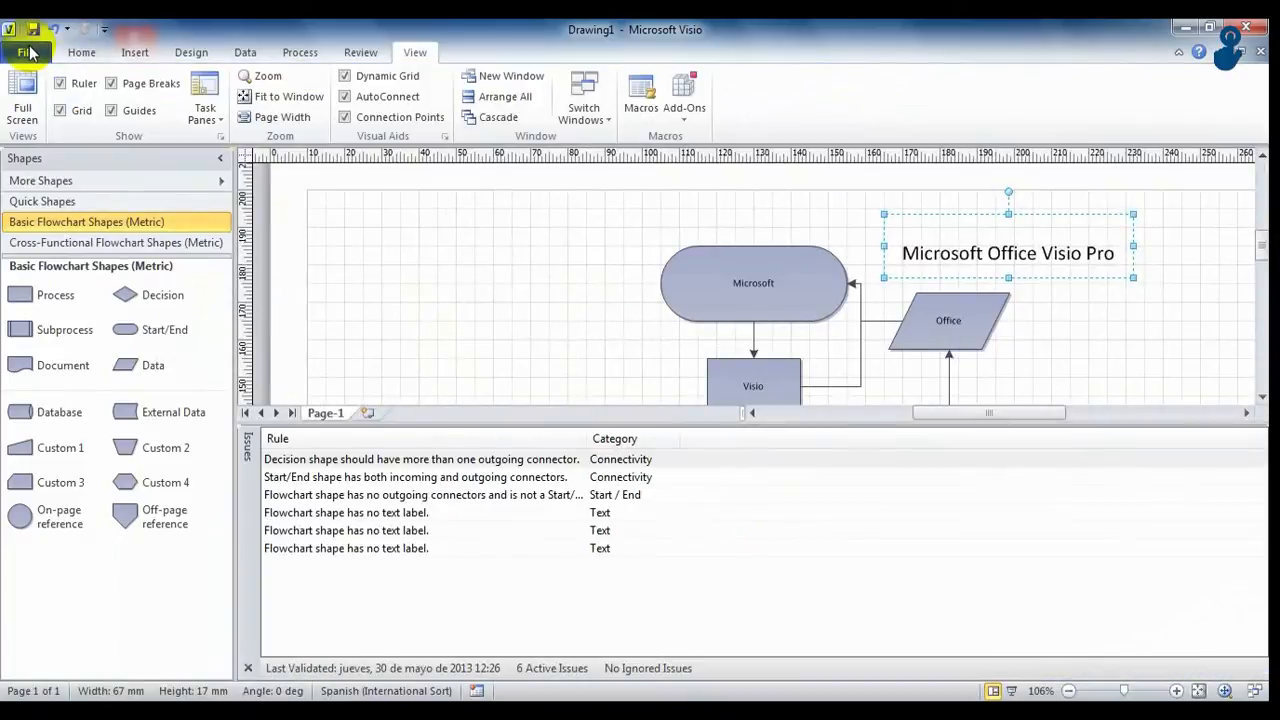
mouse_move(550, 255)
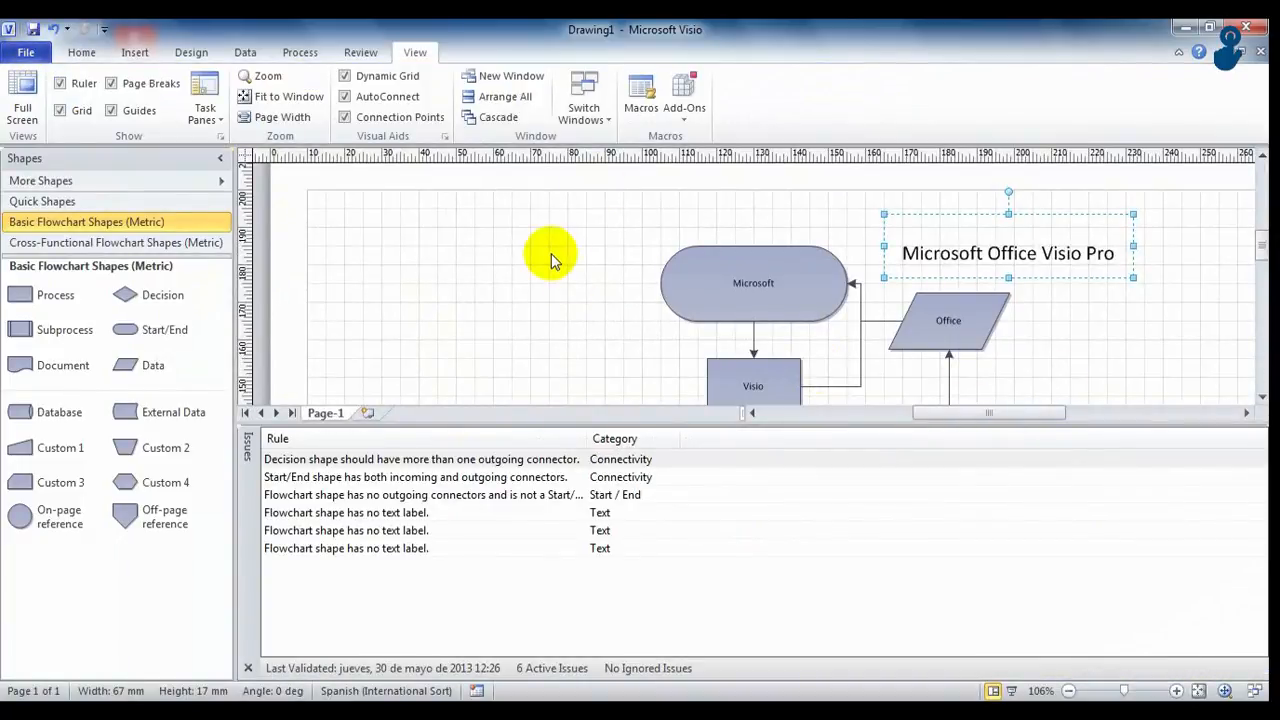
mouse_move(655, 270)
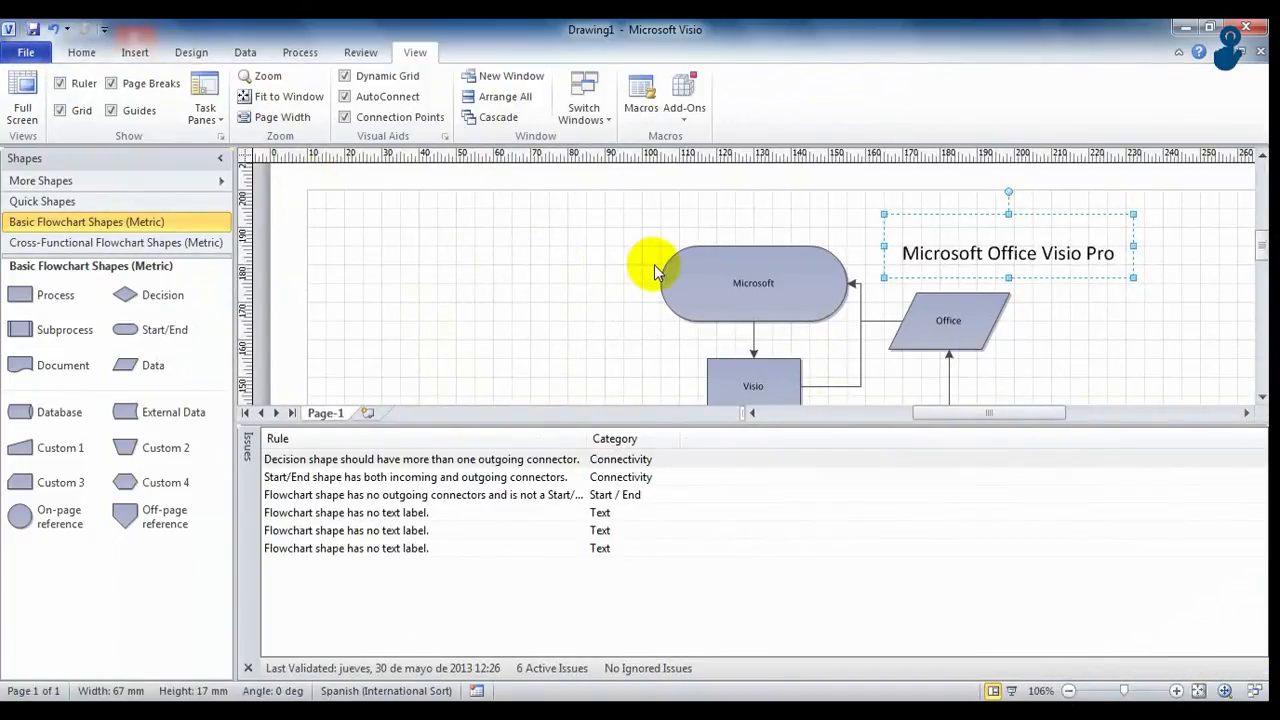